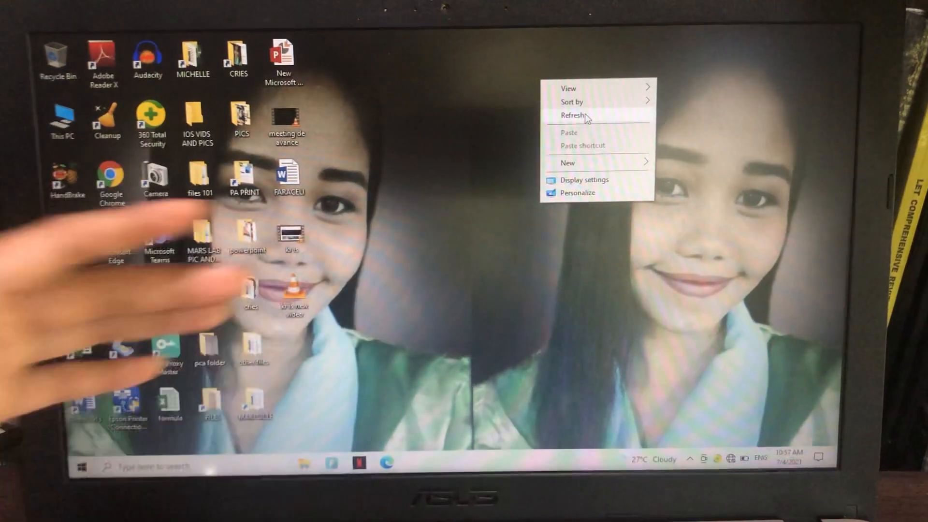
# Step: Expand the Batteries category to list Microsoft AC Adapter and the ACPI-Compliant battery
pyautogui.click(574, 115)
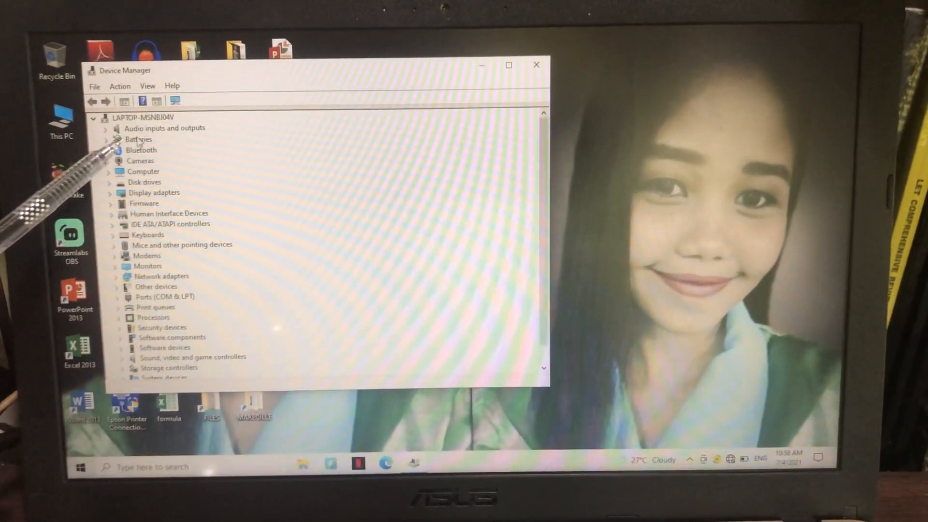
pyautogui.click(139, 139)
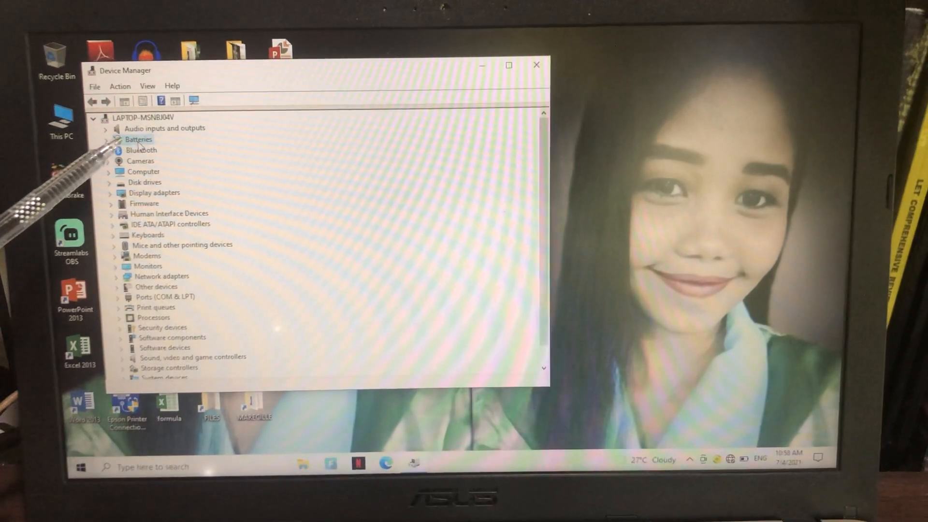
pyautogui.click(107, 139)
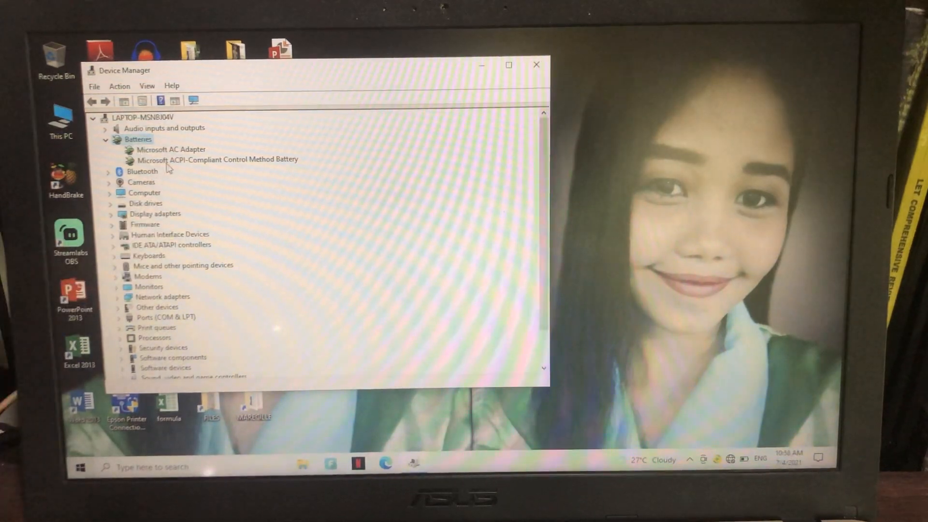
# Step: Disable Microsoft ACPI-Compliant Control Method Battery via its context menu and confirm with Yes
pyautogui.click(217, 159)
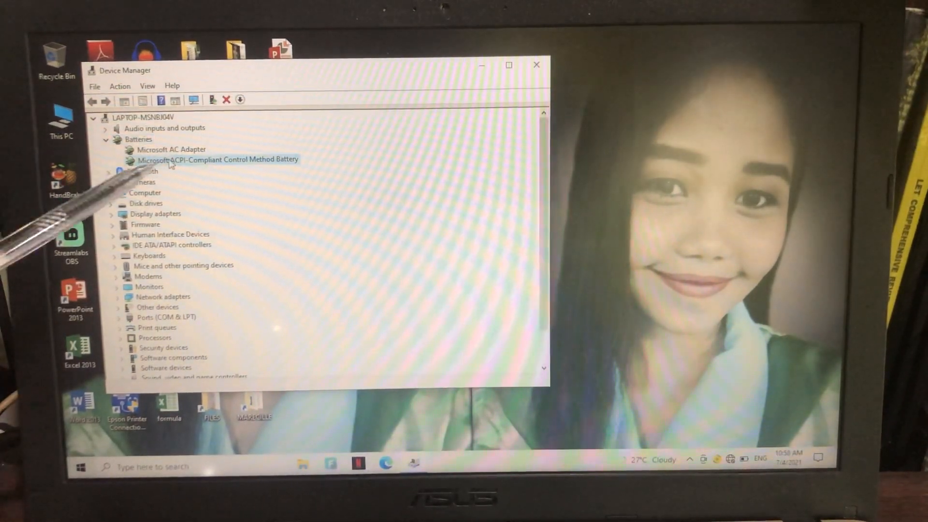
pyautogui.rightClick(217, 159)
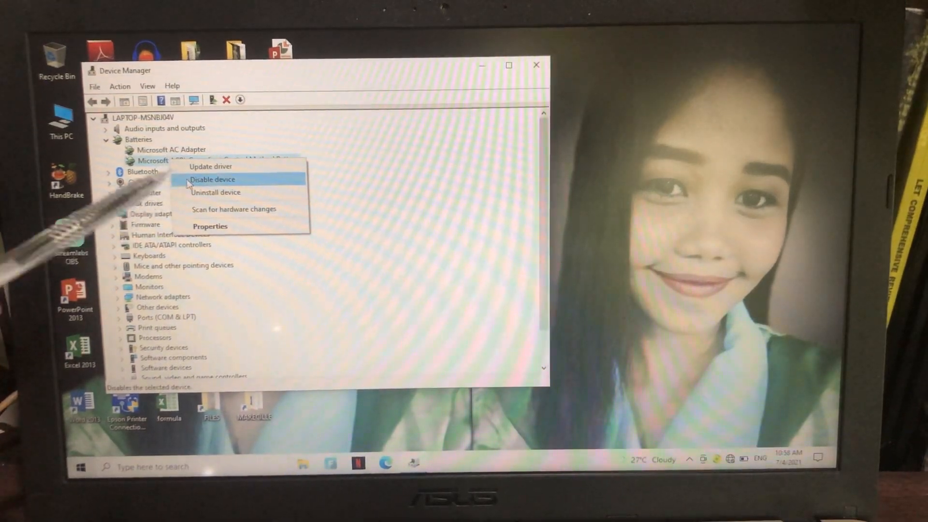
pyautogui.click(212, 179)
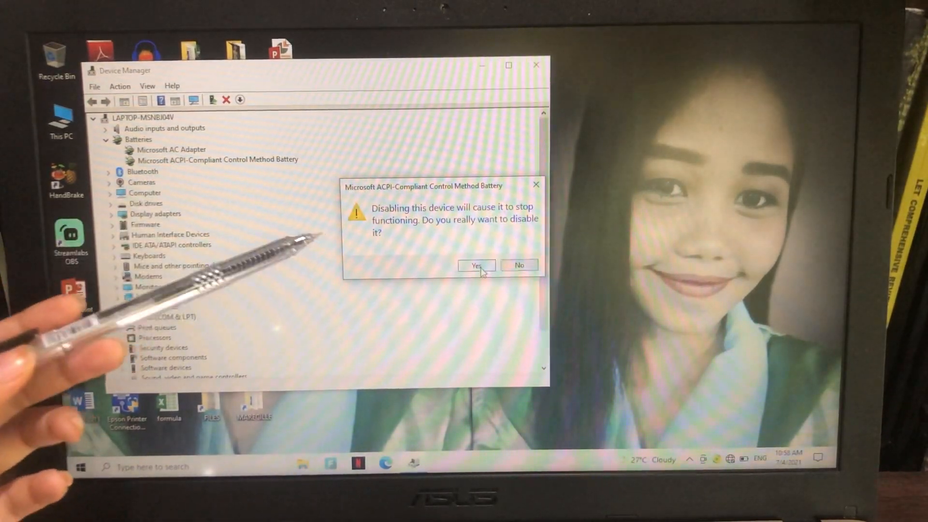
pyautogui.click(475, 264)
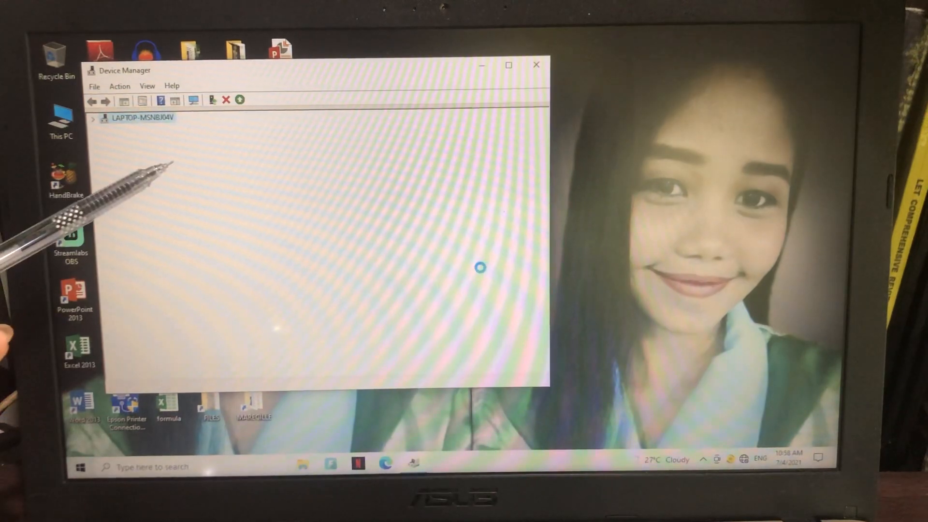
pyautogui.click(93, 117)
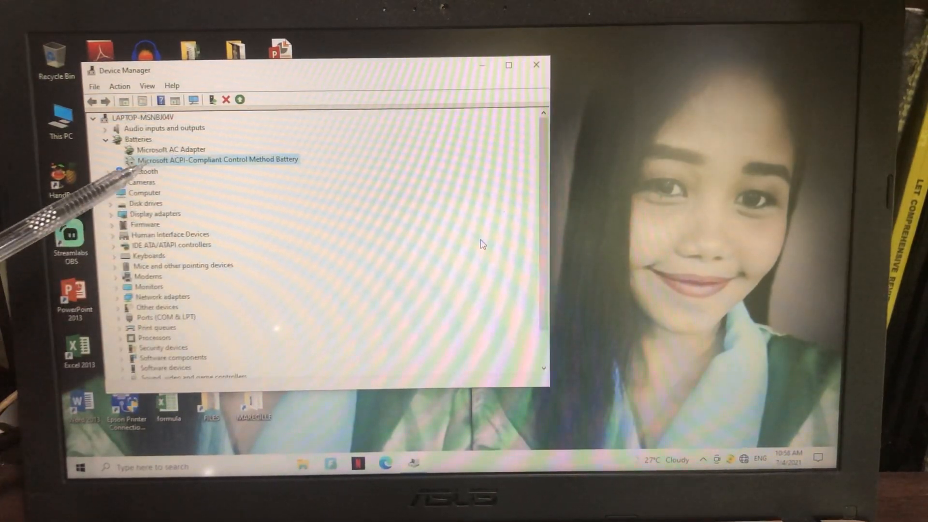